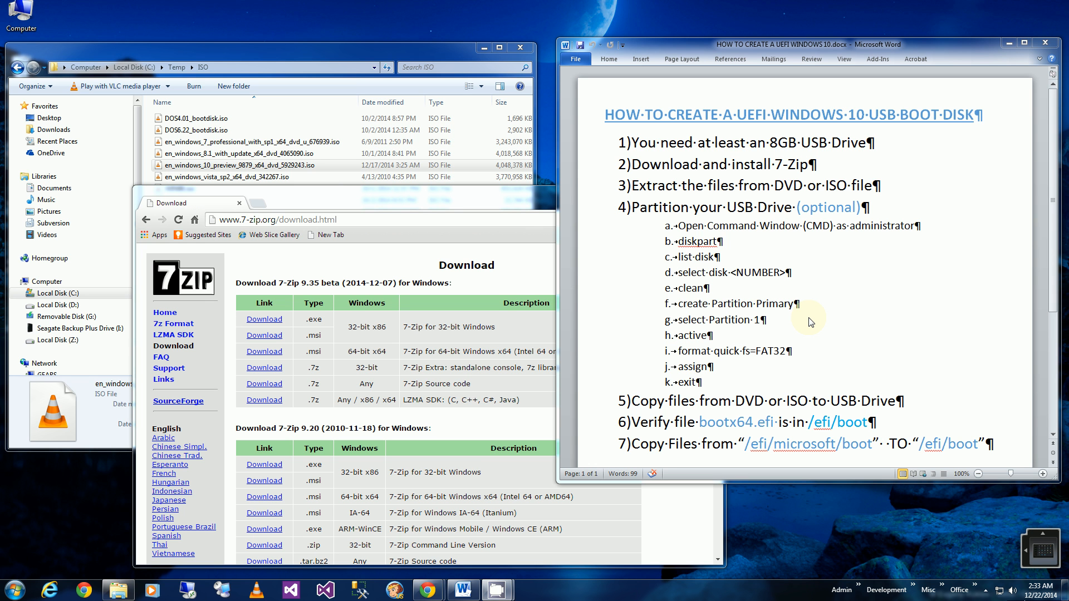
mouse_move(928, 301)
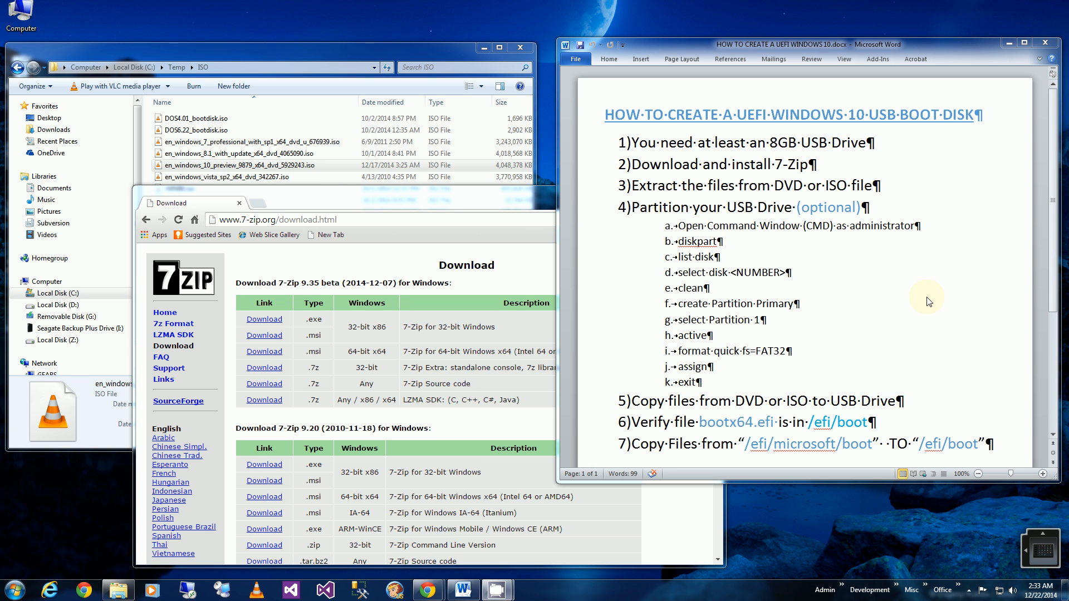
mouse_move(773, 148)
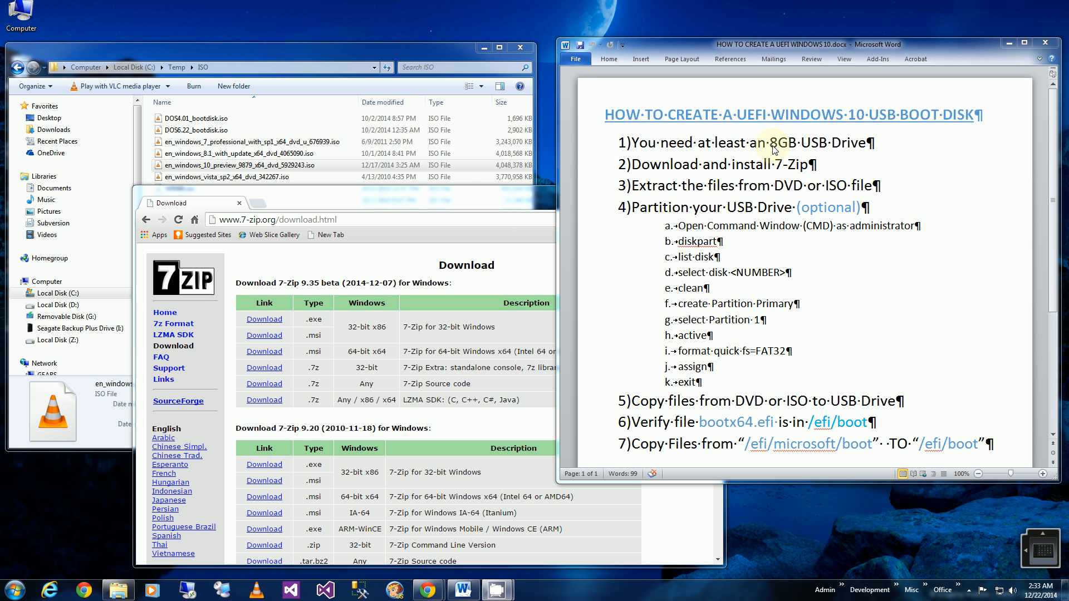
mouse_move(766, 162)
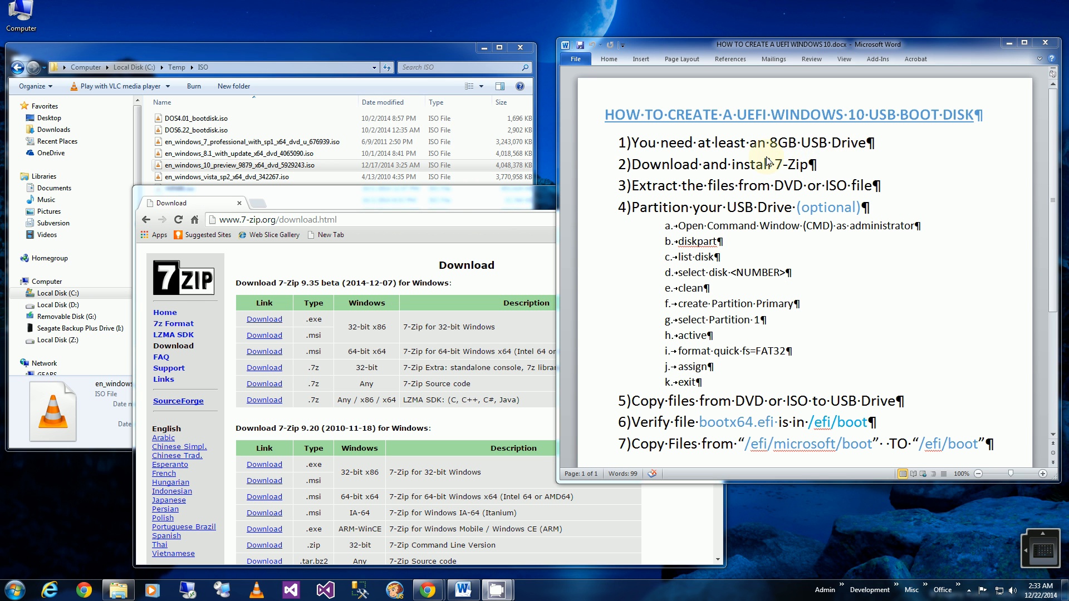
mouse_move(874, 157)
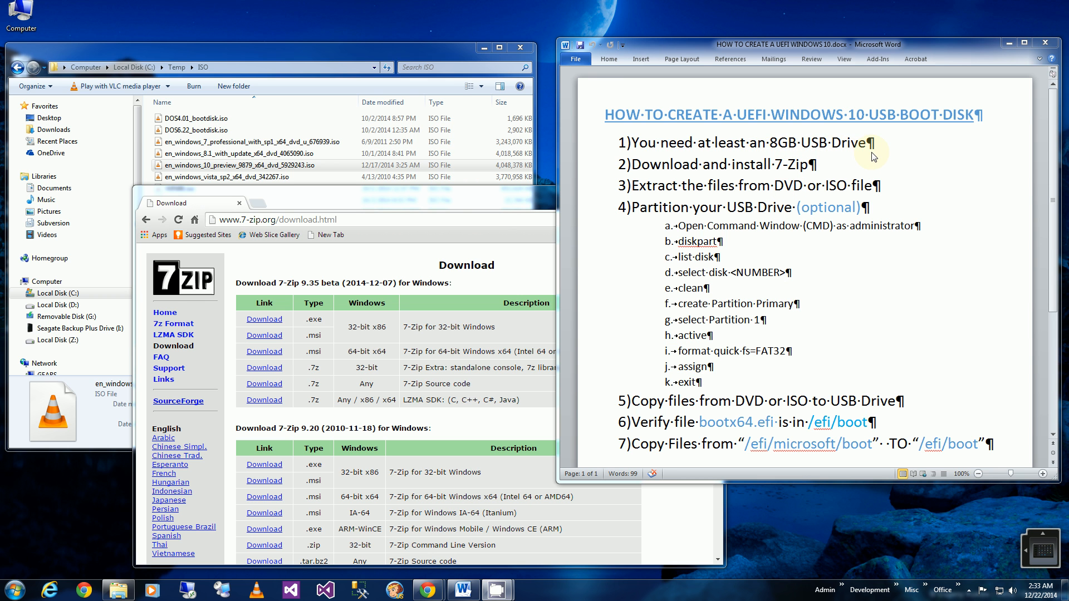
mouse_move(648, 173)
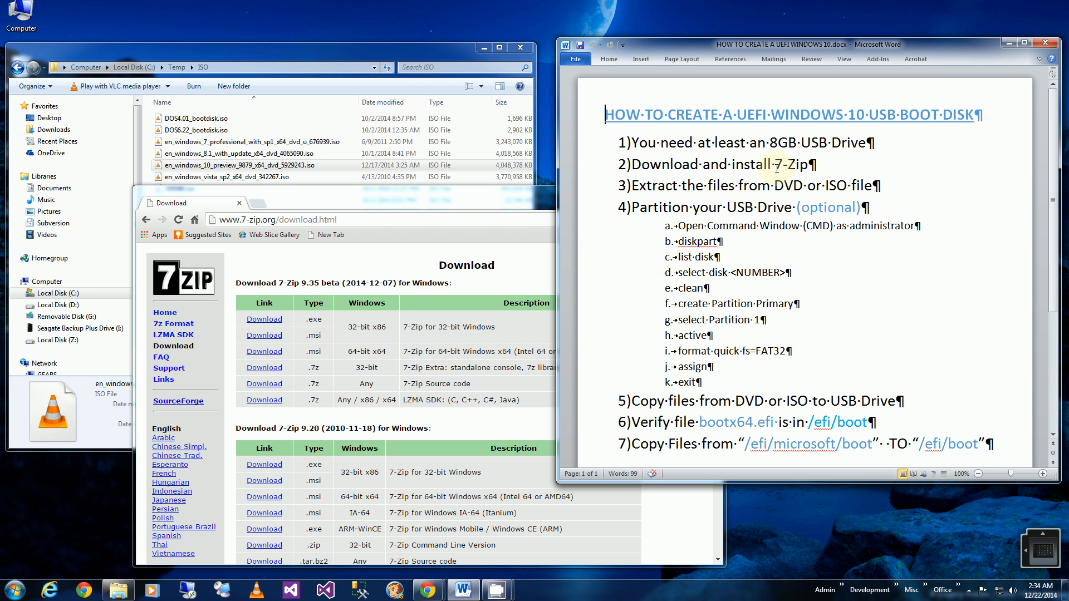
mouse_move(788, 178)
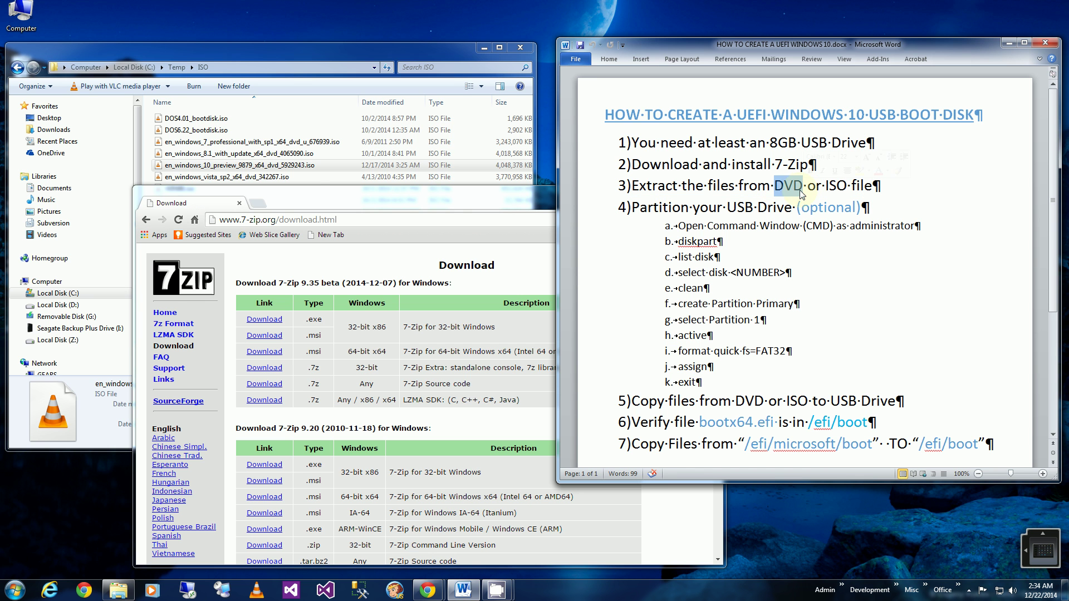
- Highlight the guide's DVD note and step numbers, then 7-Zip extract the Windows 10 preview ISO
double_click(832, 186)
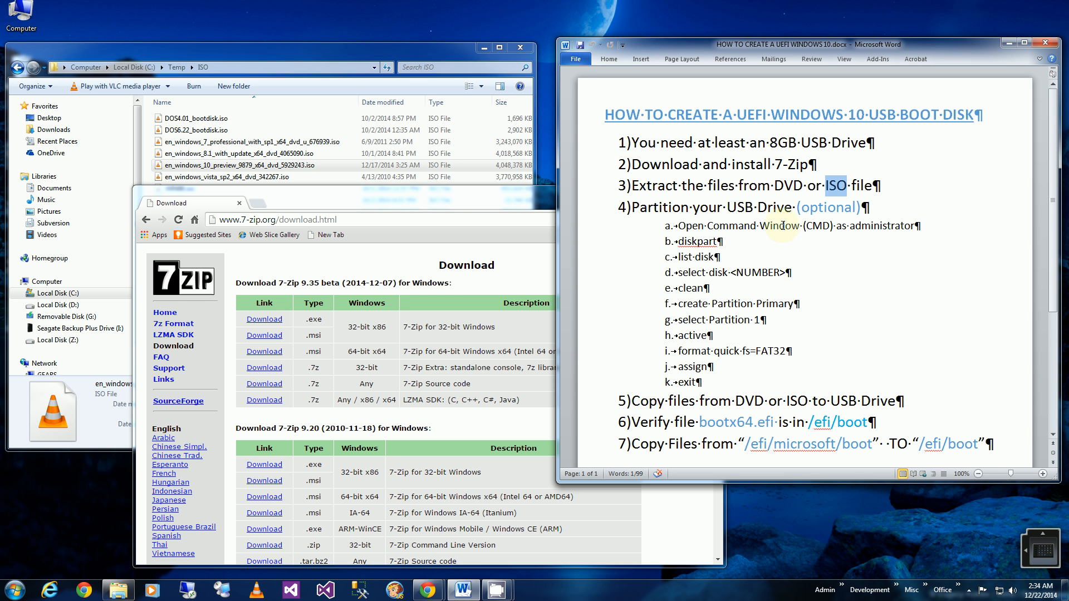
click(765, 325)
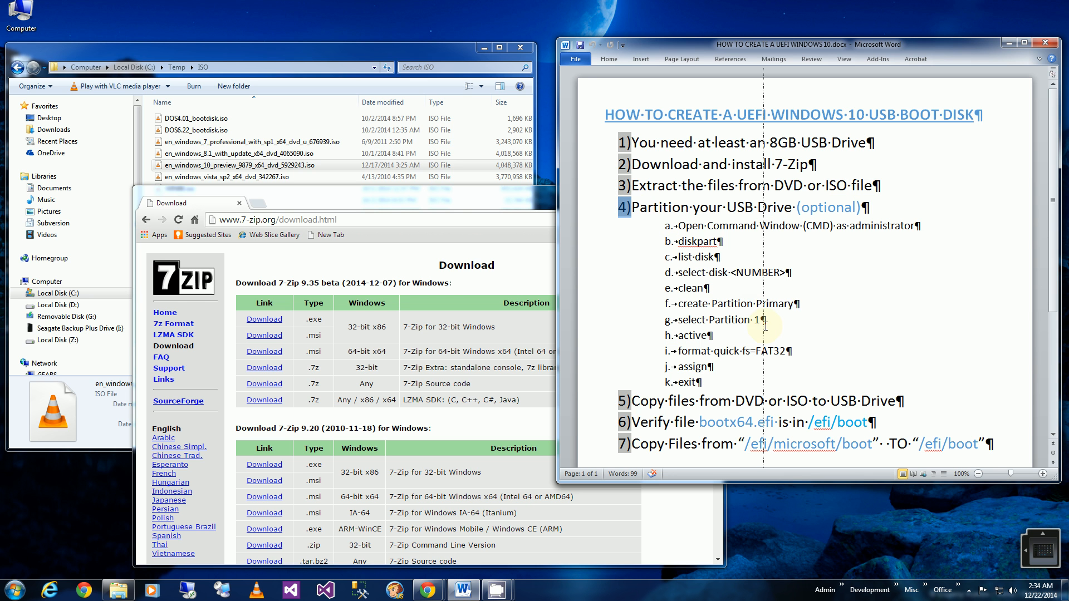
mouse_move(619, 307)
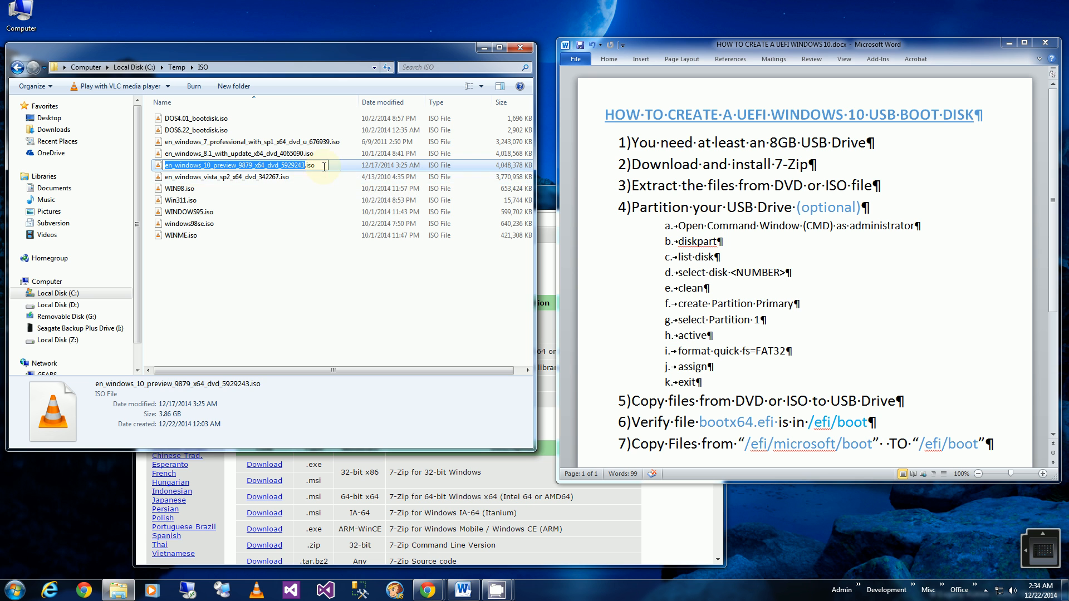
click(239, 177)
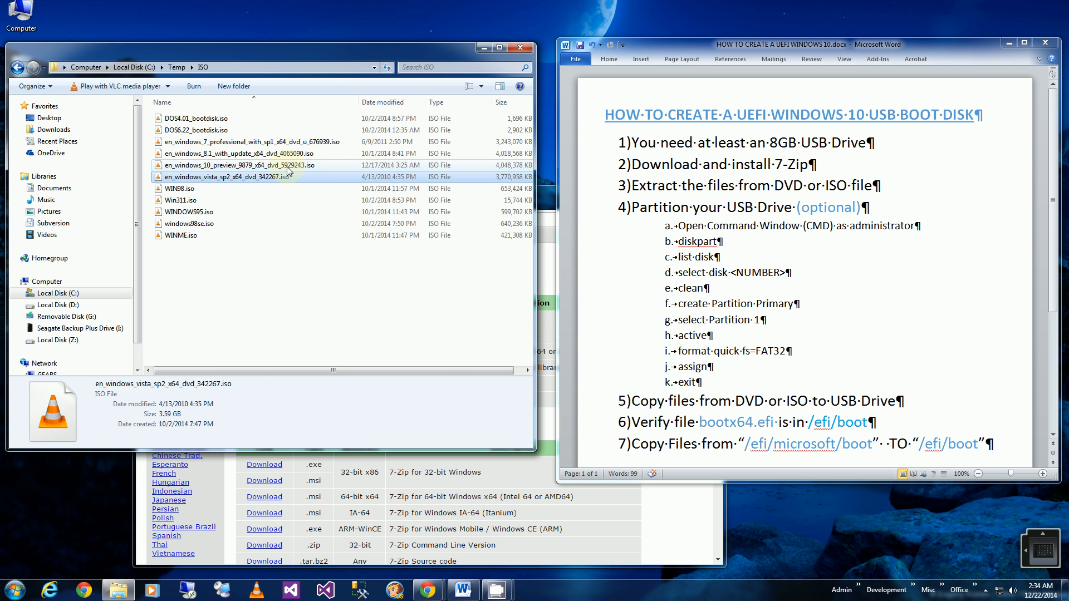
right_click(231, 165)
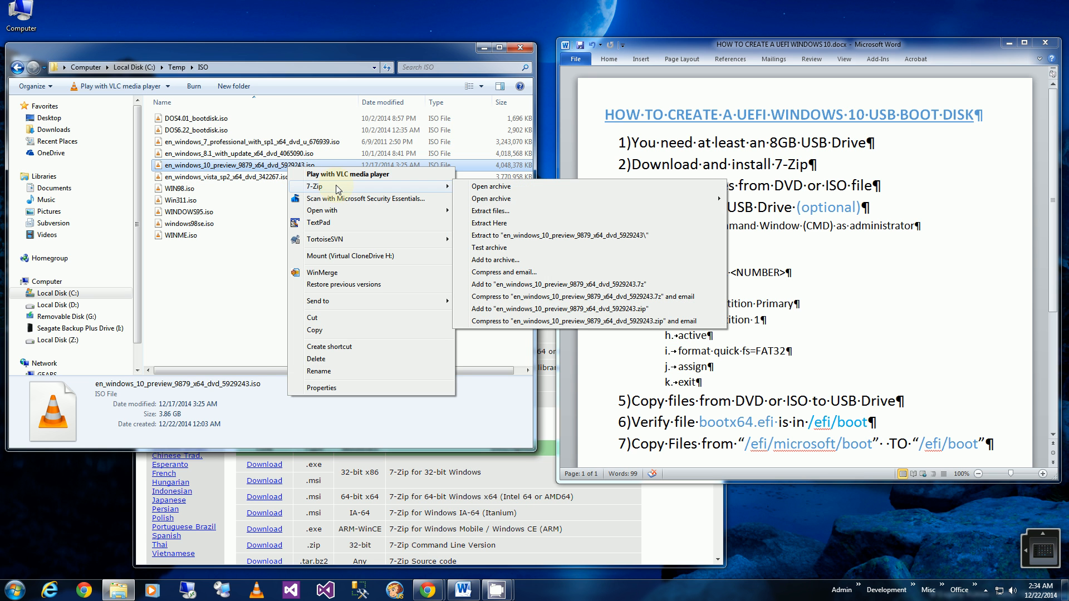
mouse_move(668, 549)
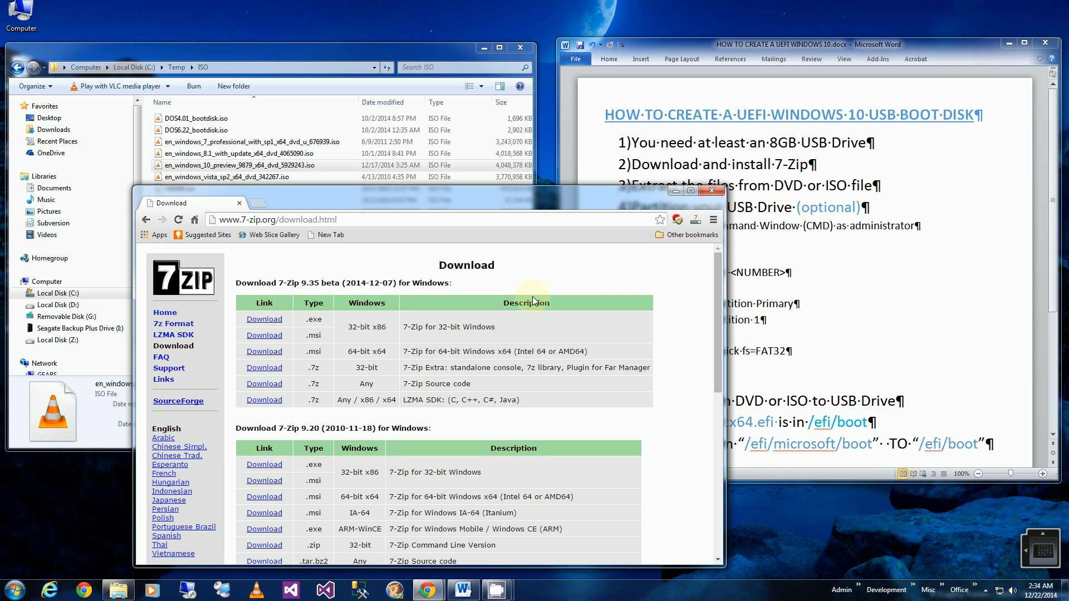
mouse_move(535, 294)
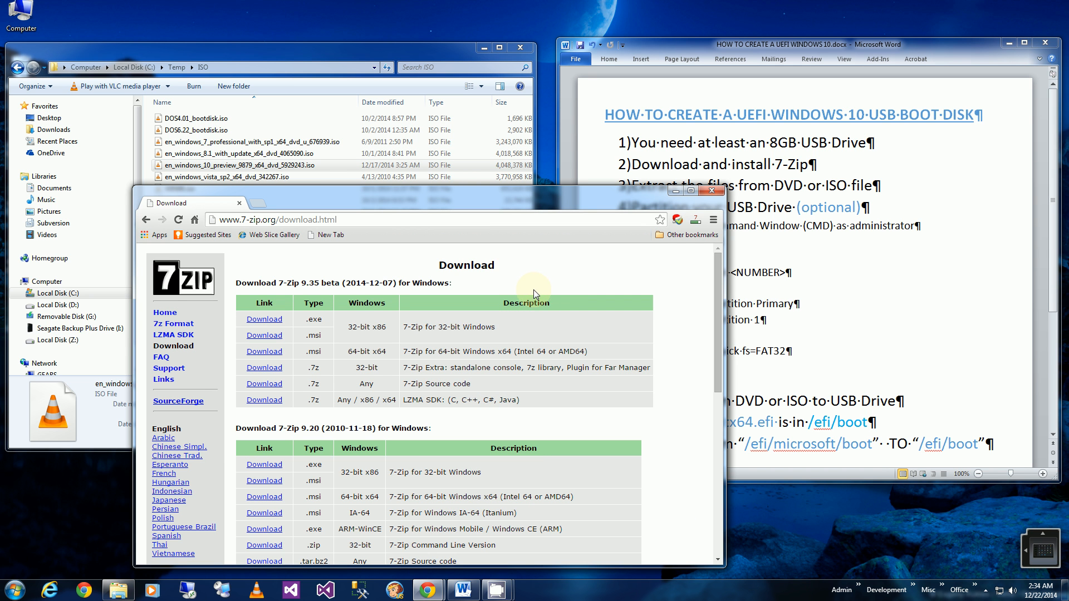
mouse_move(375, 54)
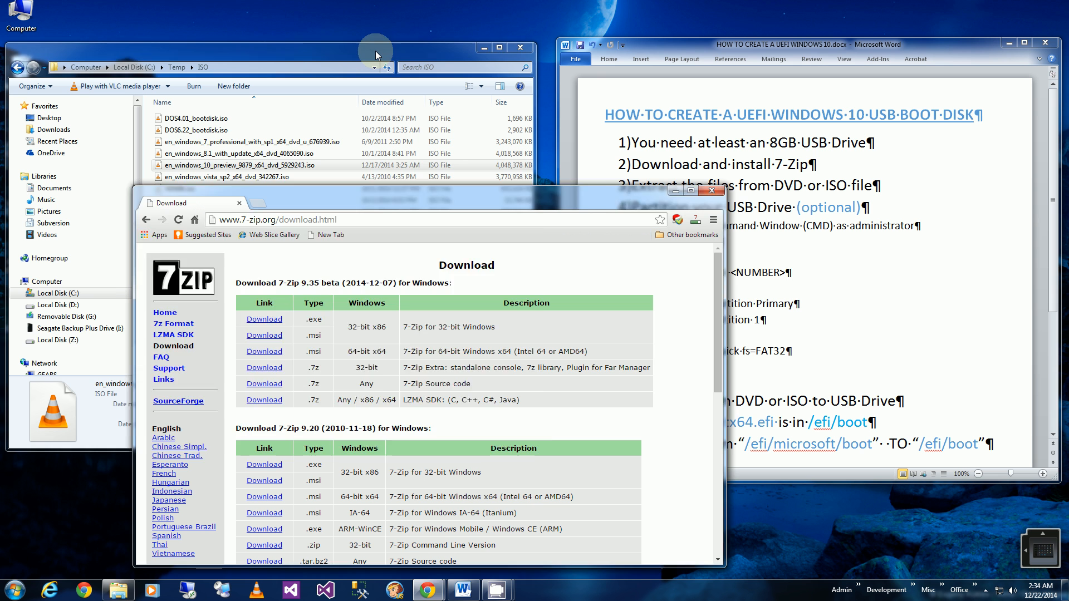
right_click(225, 165)
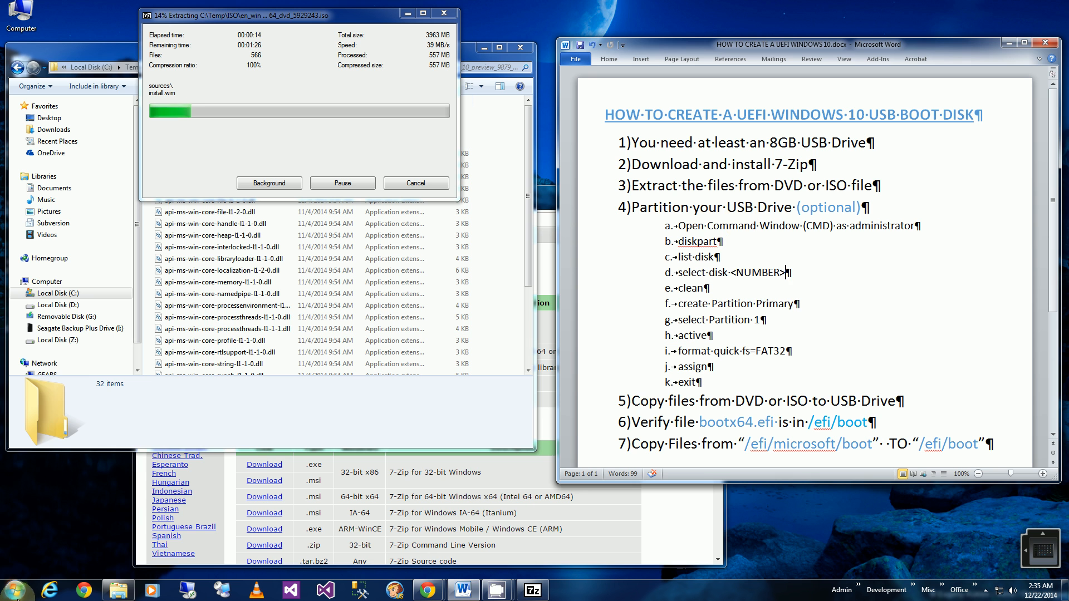
- Launch Command Prompt from Start > All Programs using Run as administrator
click(12, 589)
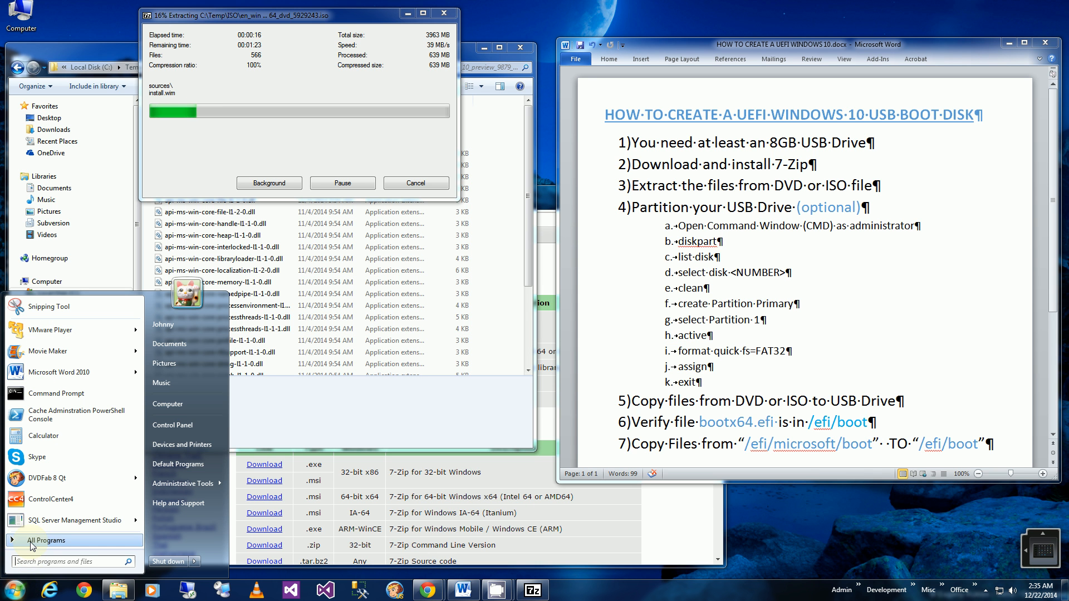
mouse_move(48, 478)
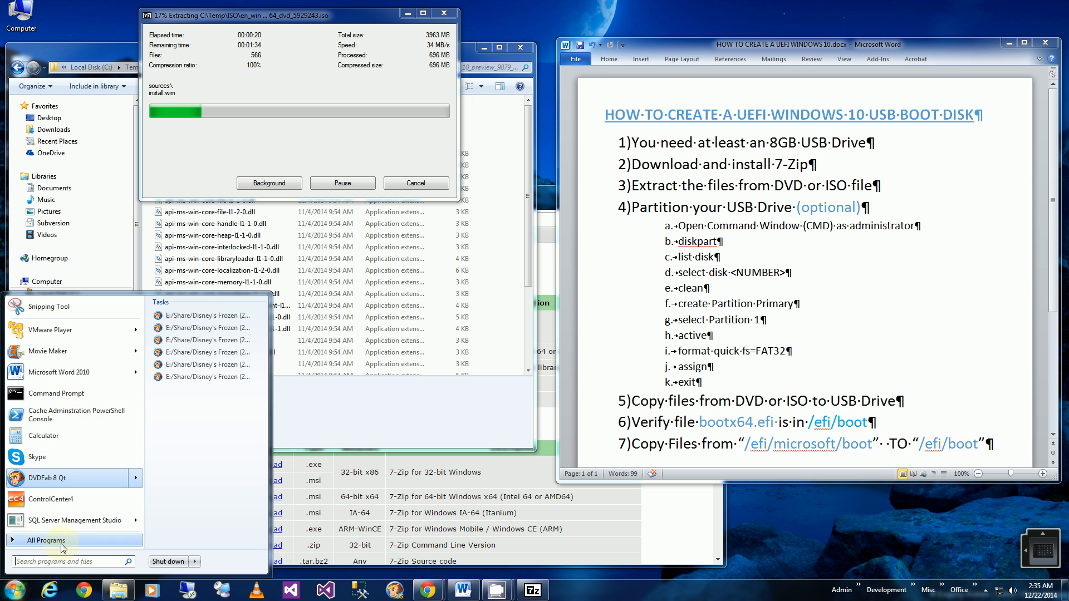
click(45, 540)
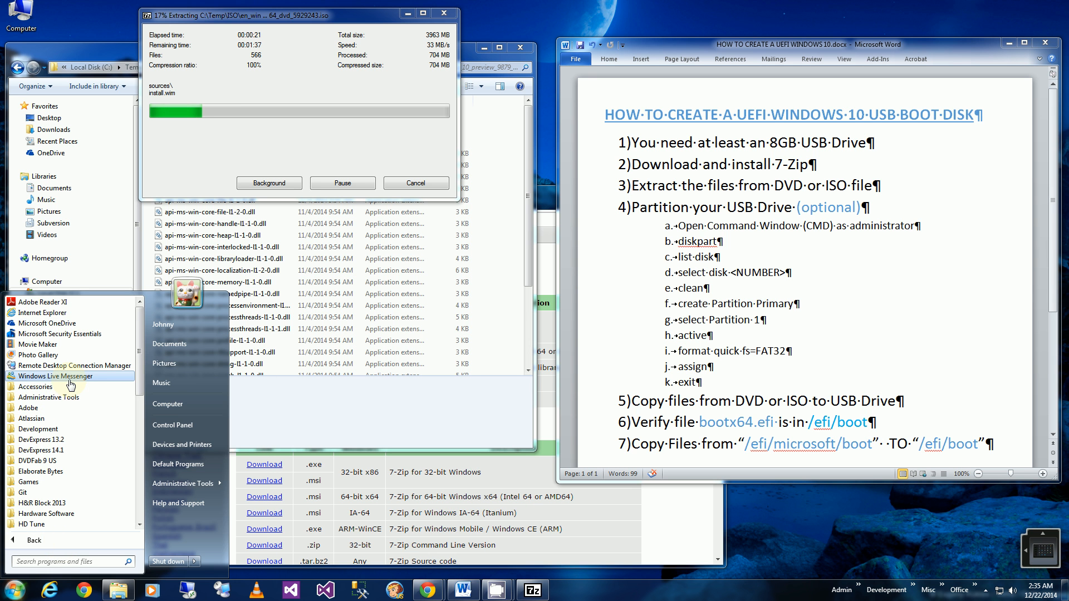
right_click(55, 323)
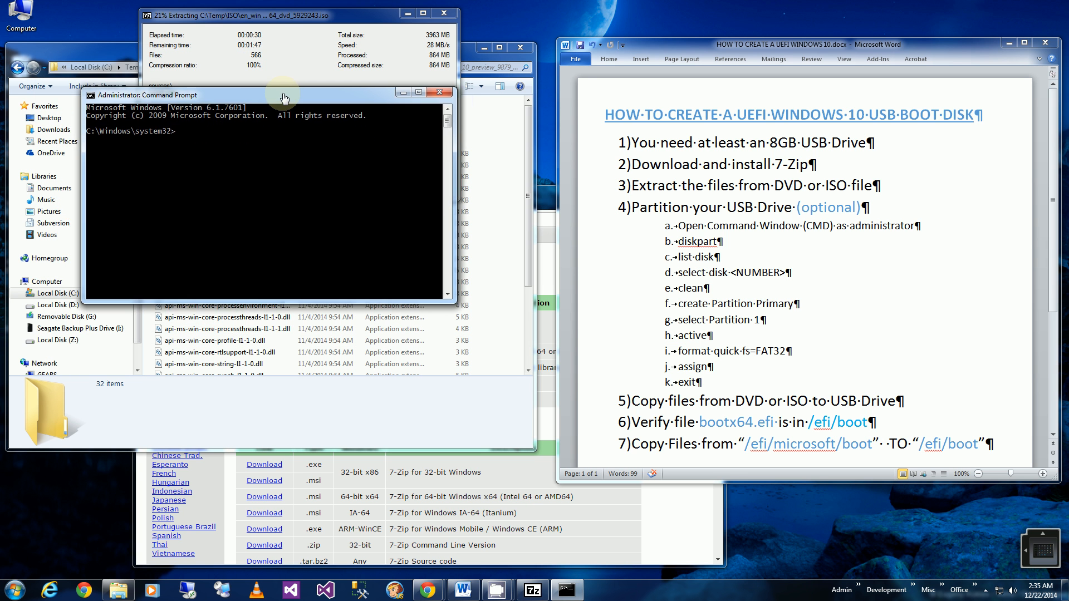
- Run diskpart and list disks, showing Disk 0 through the 7633 MB Disk 3
text(diskpart)
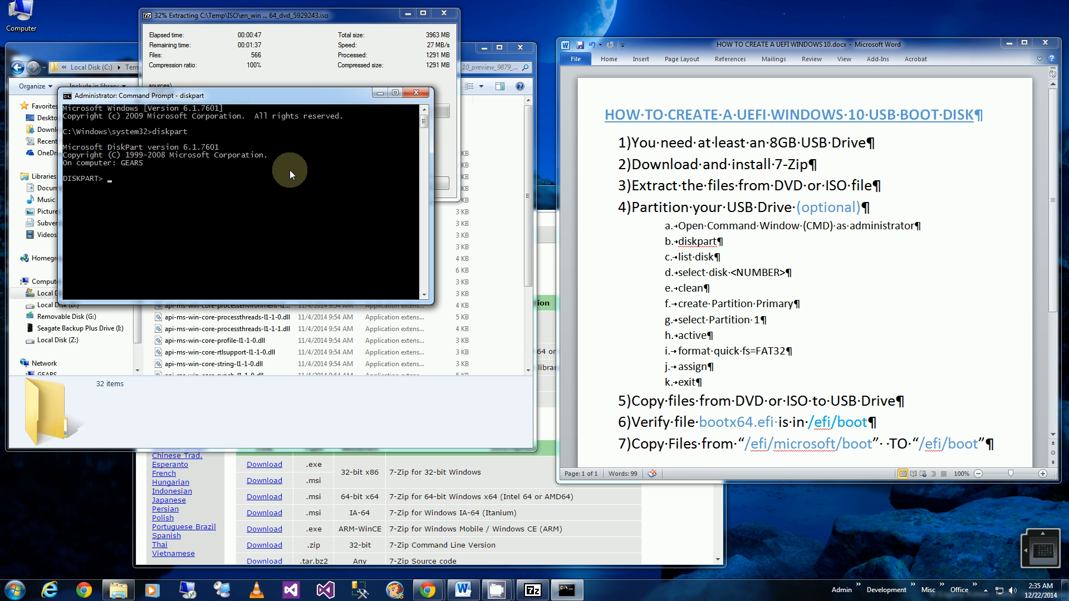
text(list disk)
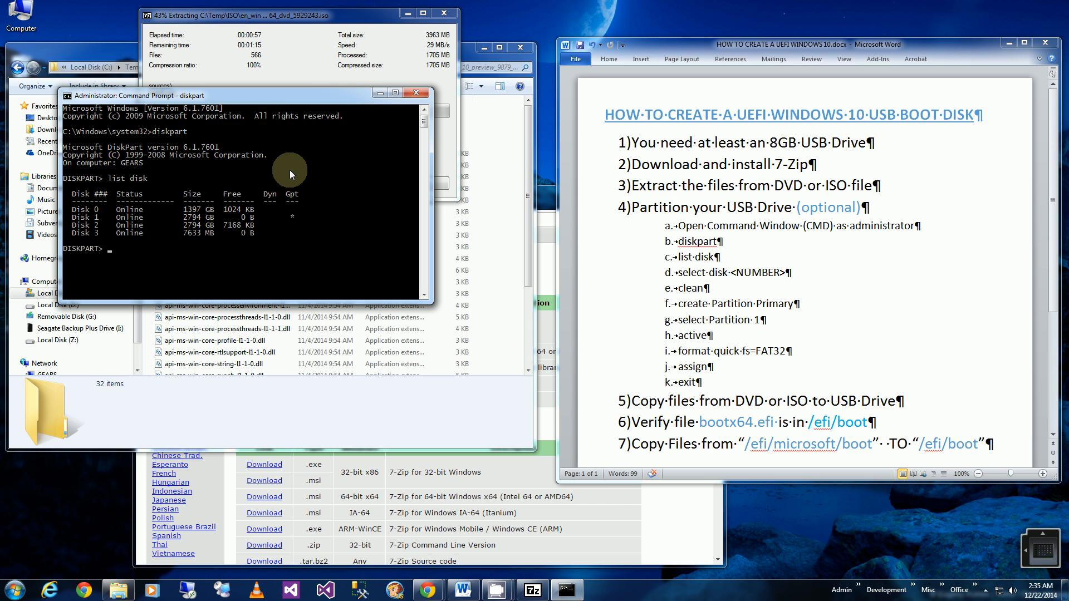
- Select disk 3, clean it, and create a primary partition on it
text(select disk 3)
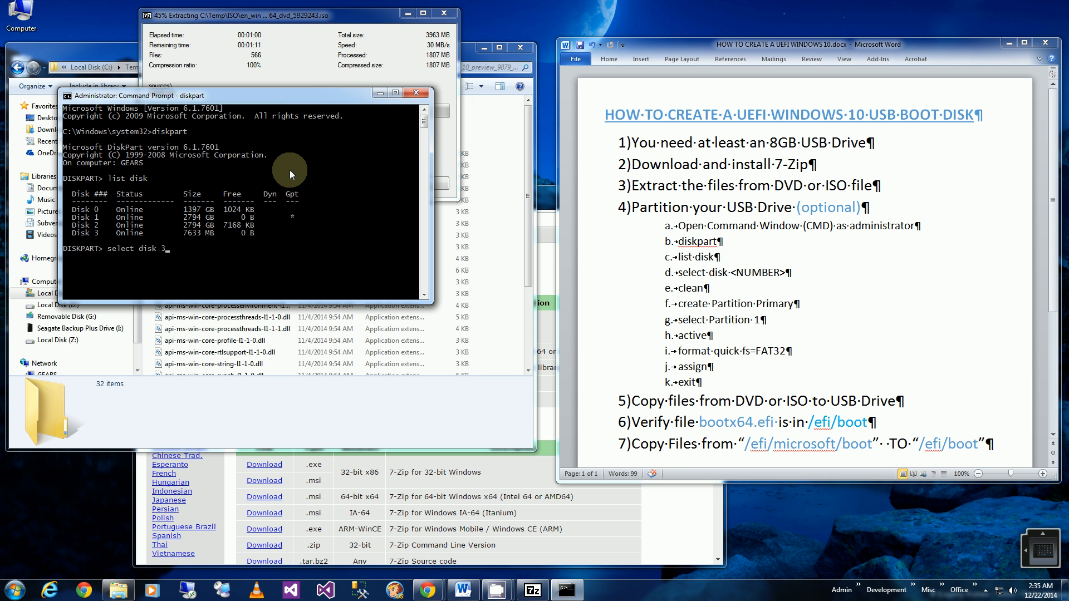
mouse_move(185, 240)
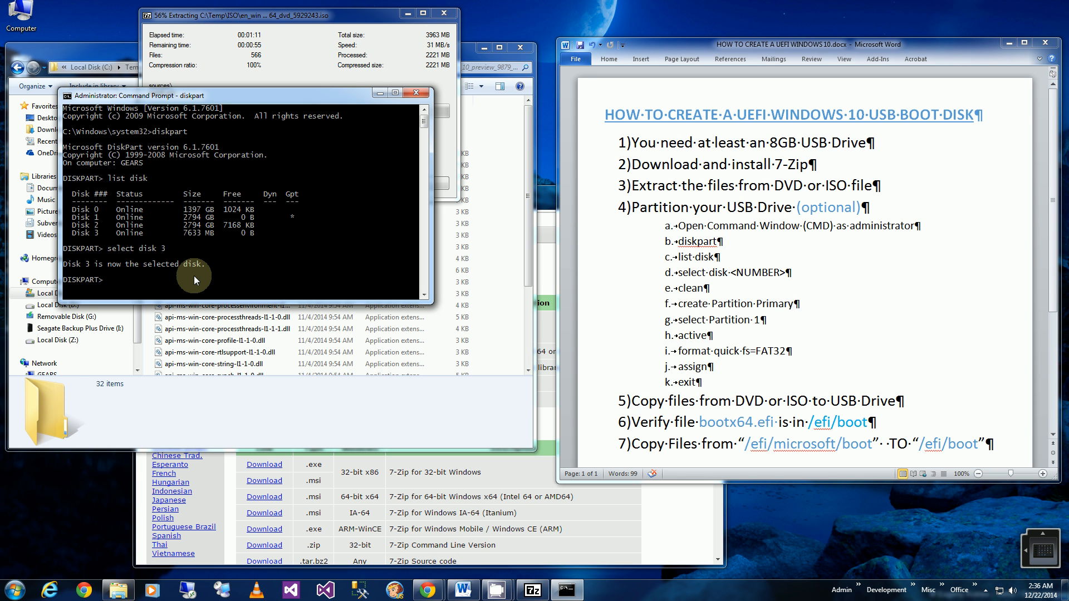
text(clean)
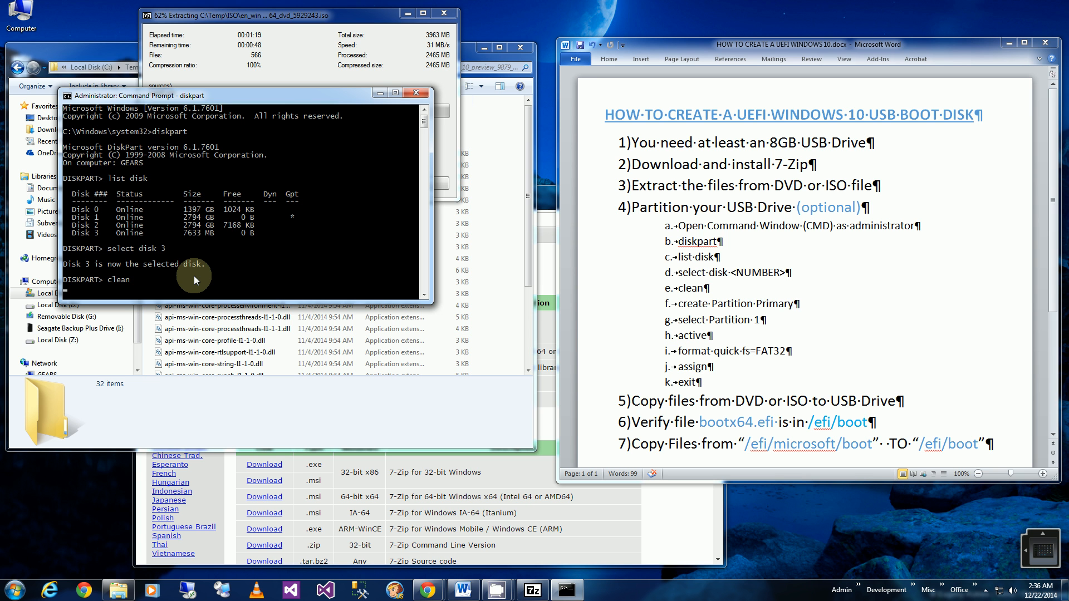
key(Return)
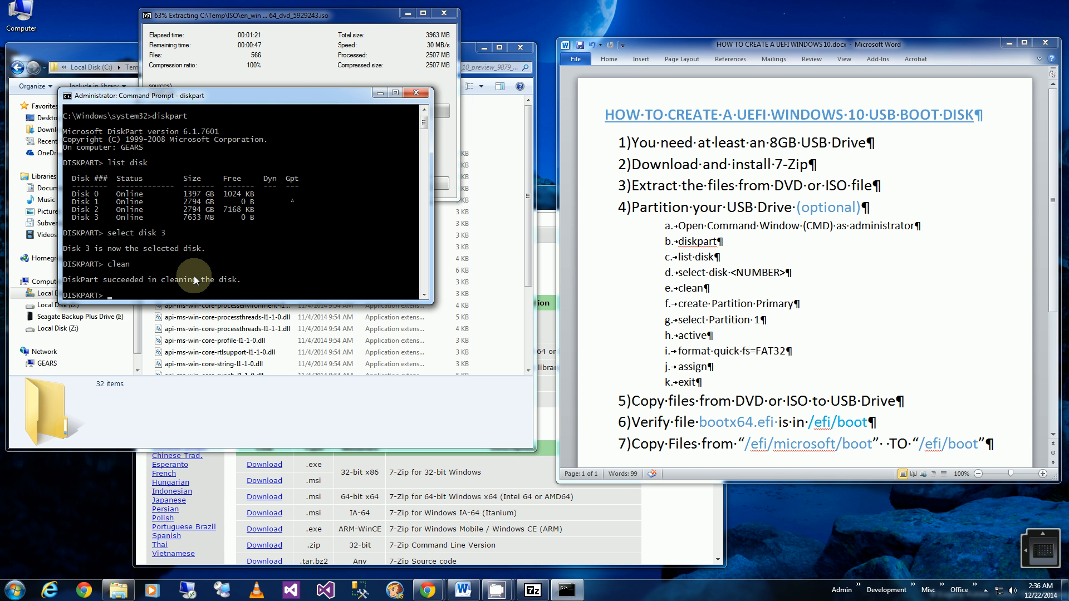
text(crea)
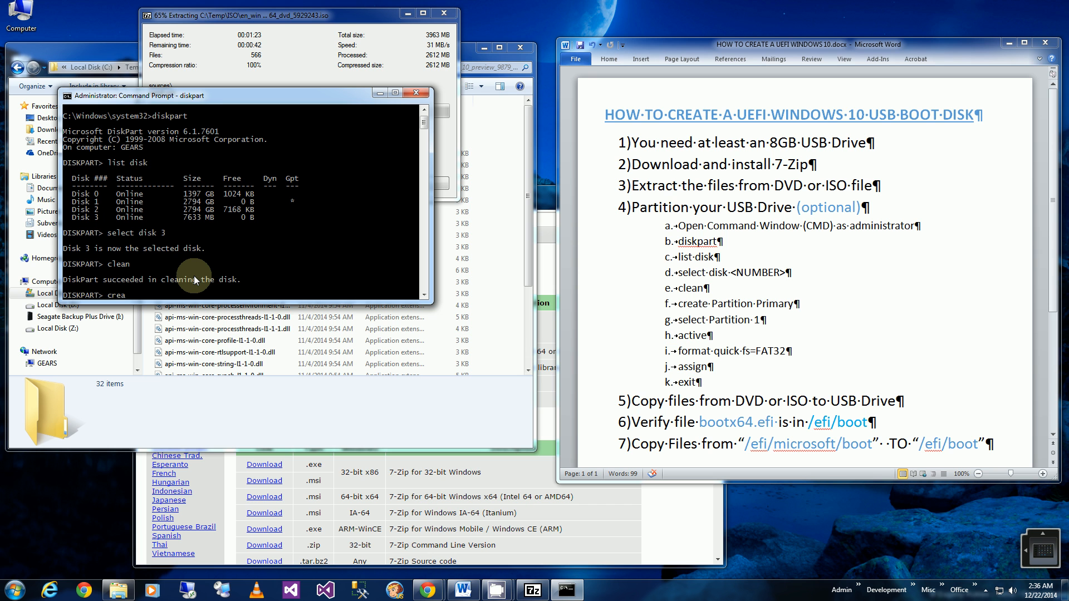
text(te par)
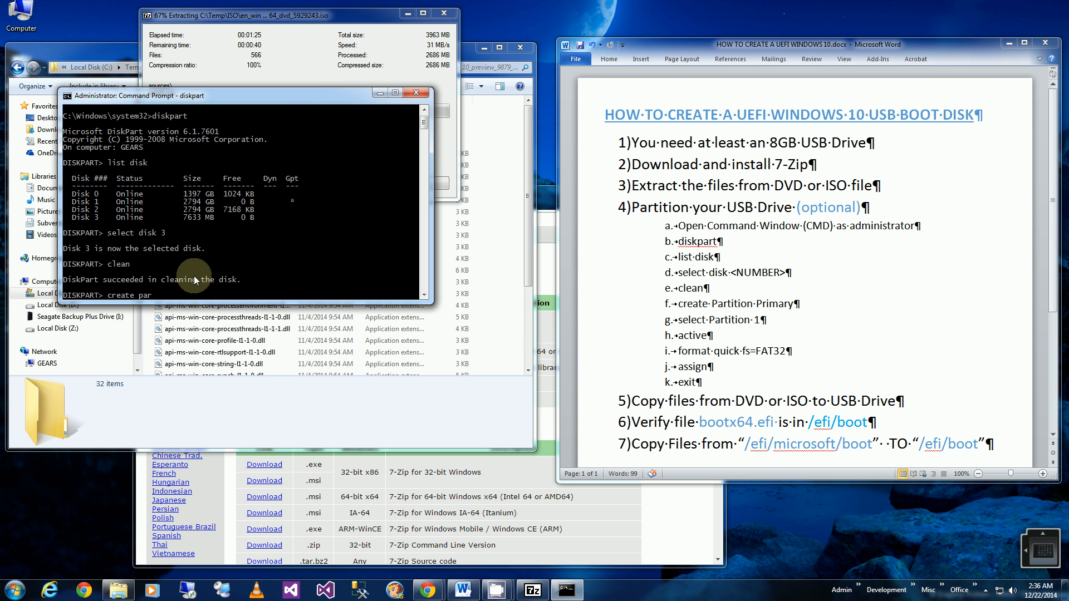
text(tition pr)
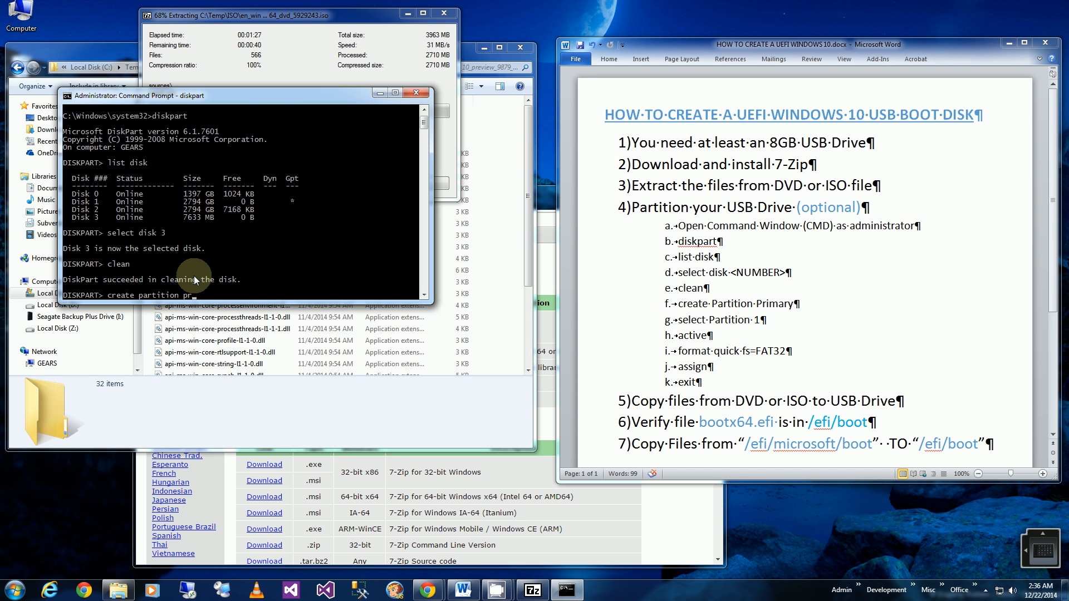
key(Return)
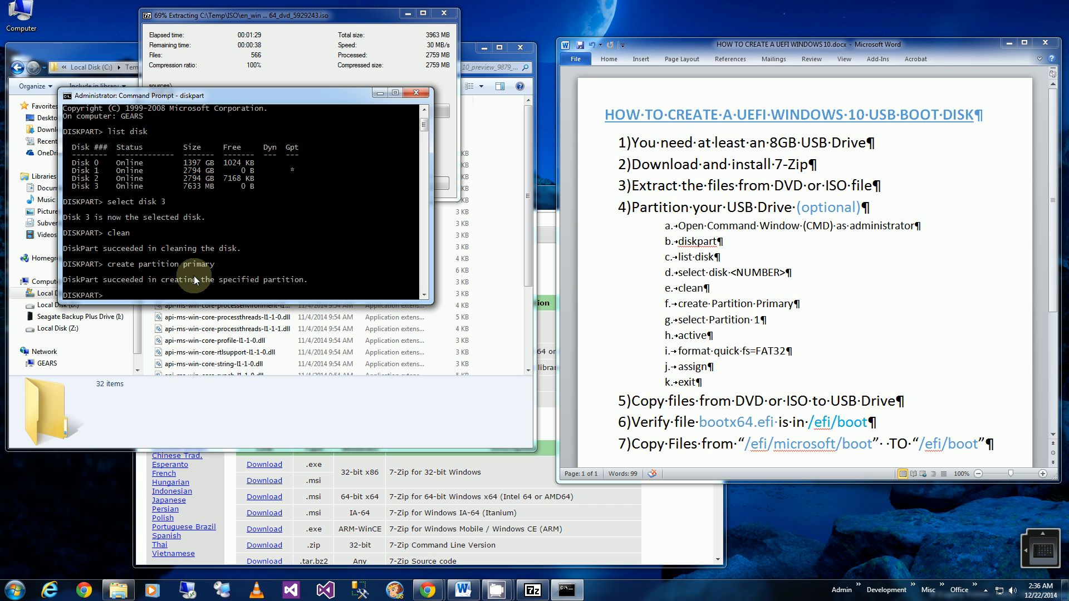
- Select partition 1, mark it active and quick-format it as FAT32
text(select partition 1)
text(active)
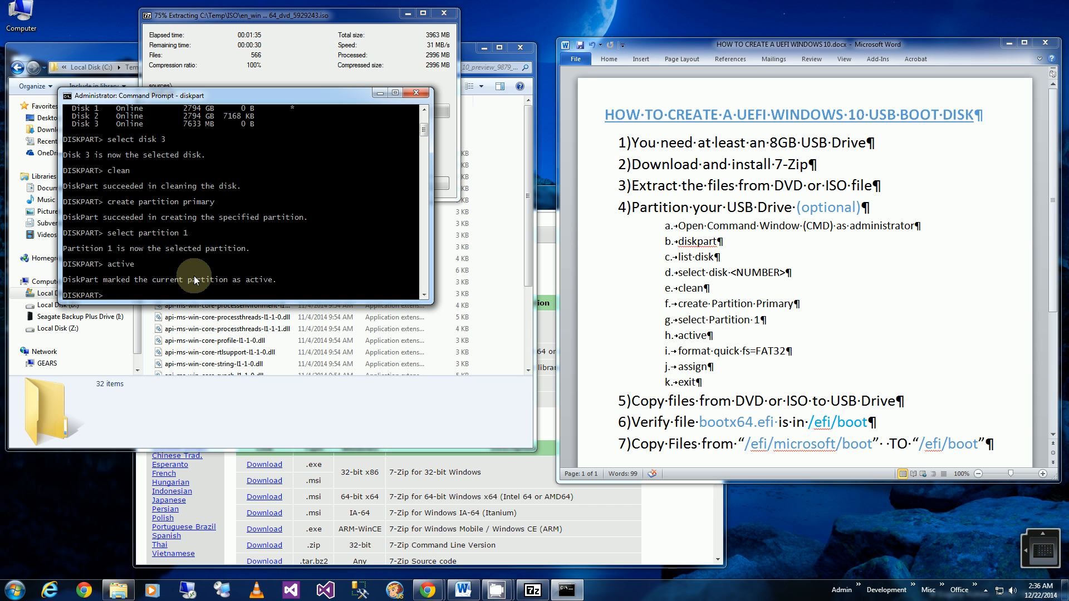
text(format quick fs=)
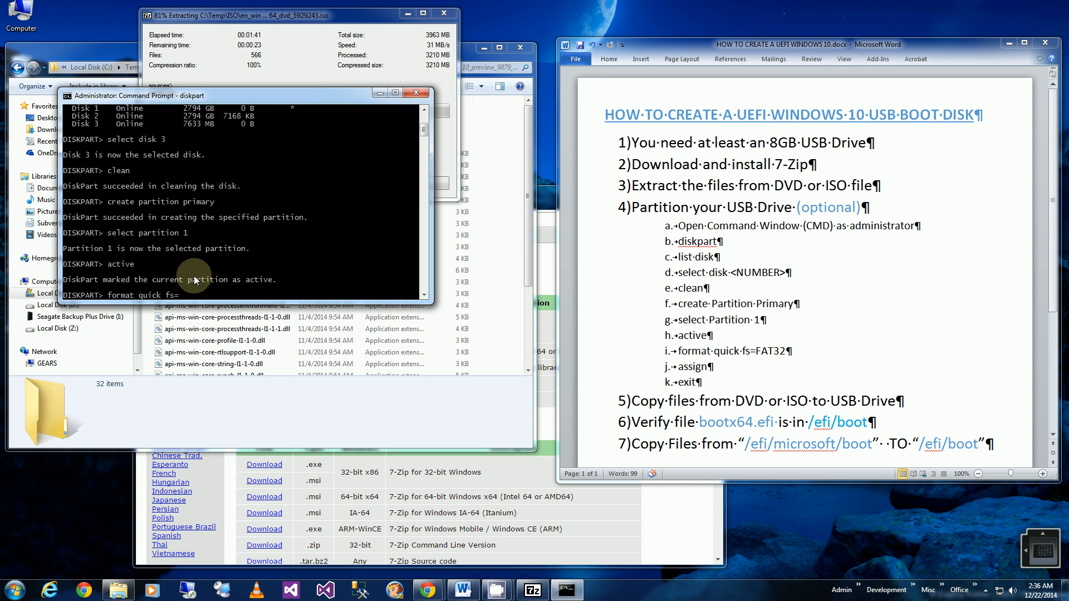
text(FAT32)
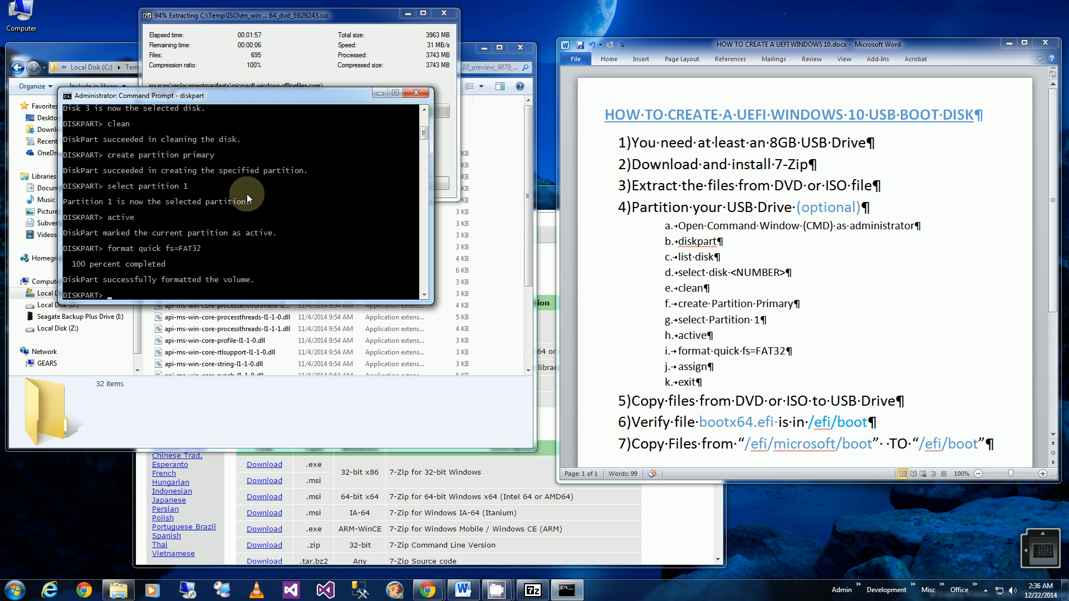
text(assign)
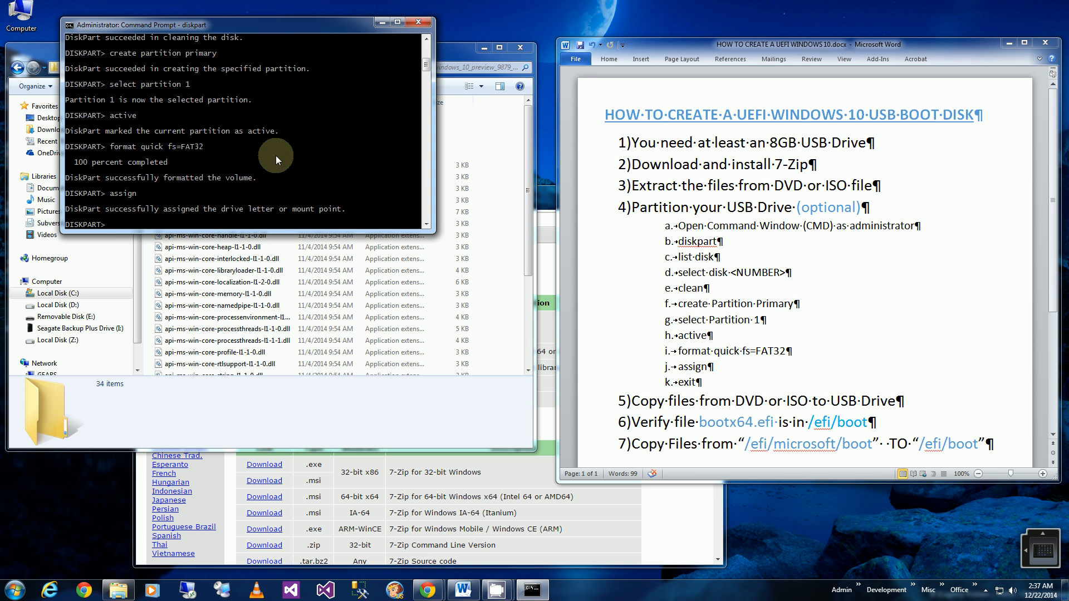
mouse_move(220, 196)
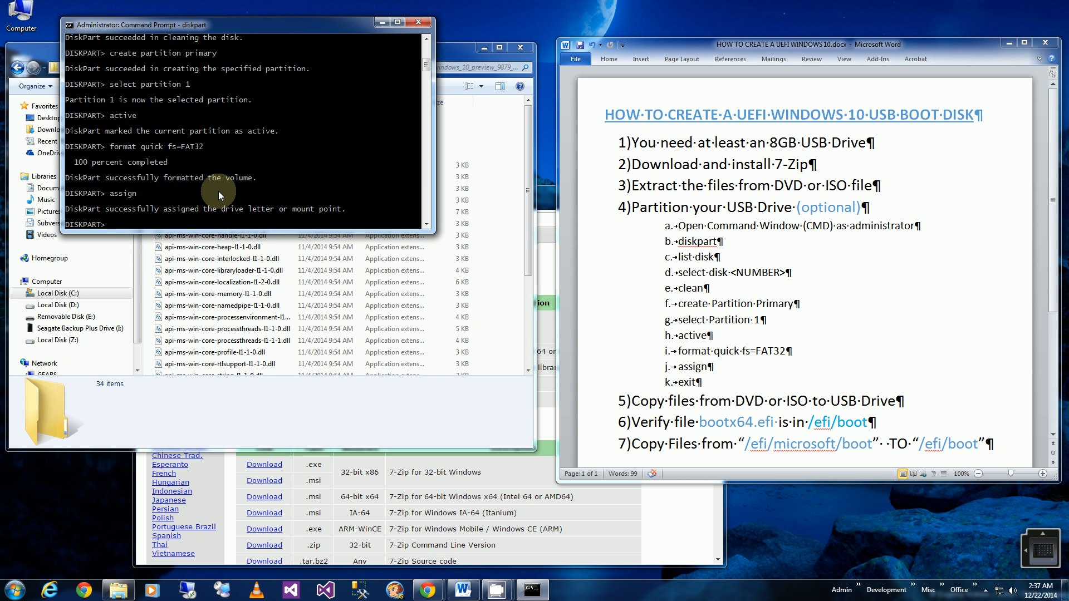
- Assign the FAT32 volume a drive letter and exit DiskPart
text(exit)
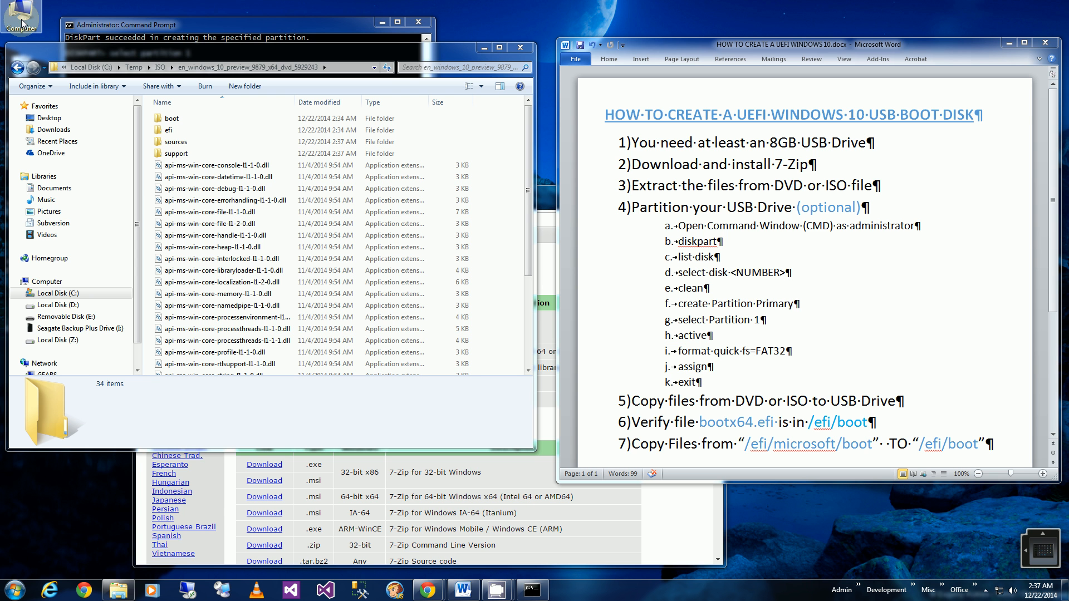
mouse_move(119, 590)
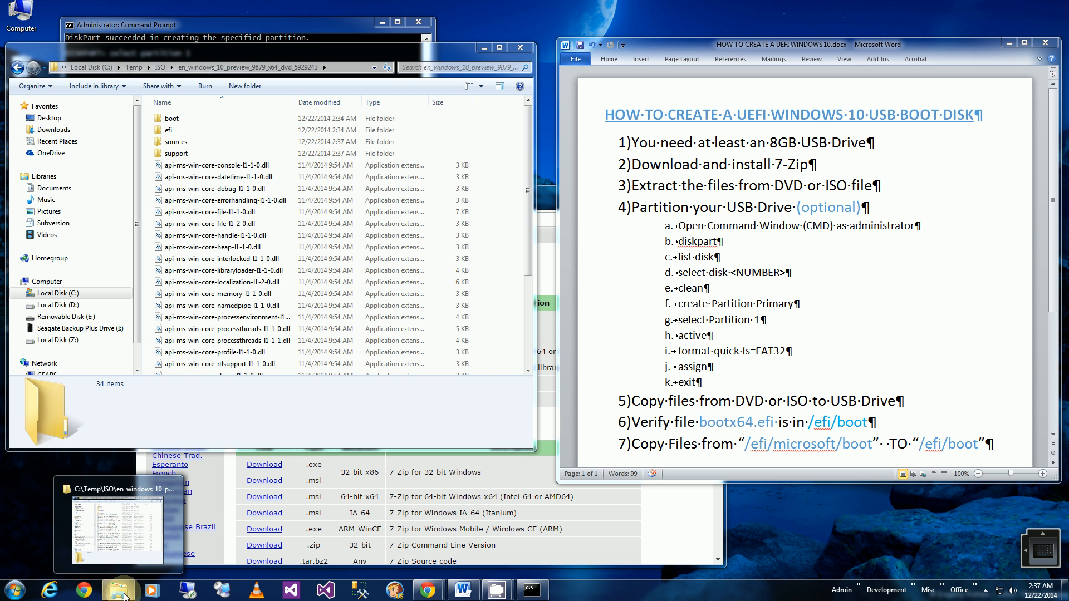
- Open Removable Disk (E:) in a second Explorer window beside the extracted Windows 10 preview folder
click(118, 590)
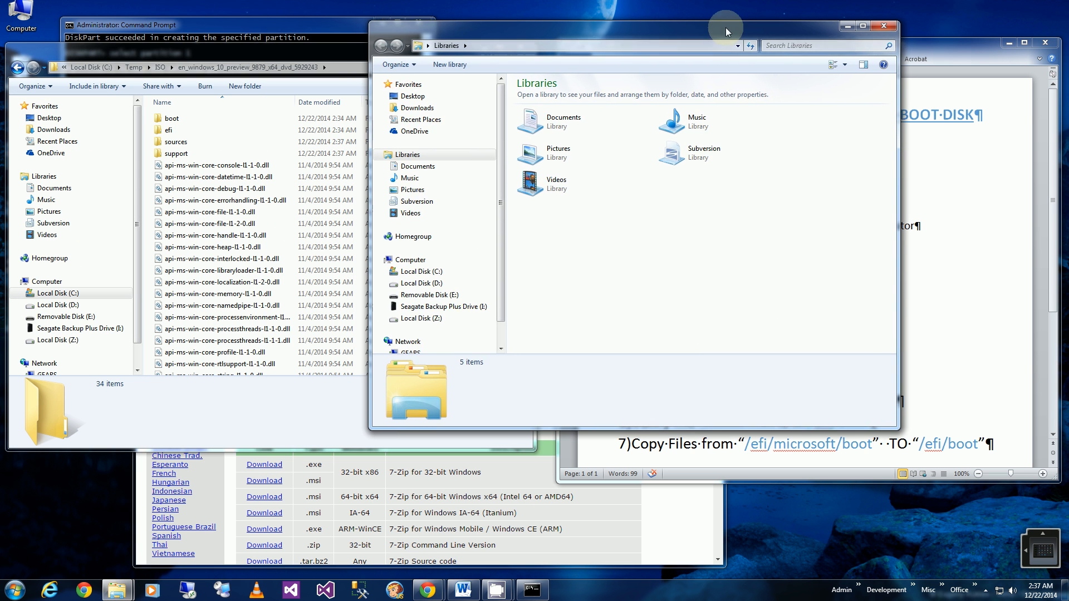
click(430, 293)
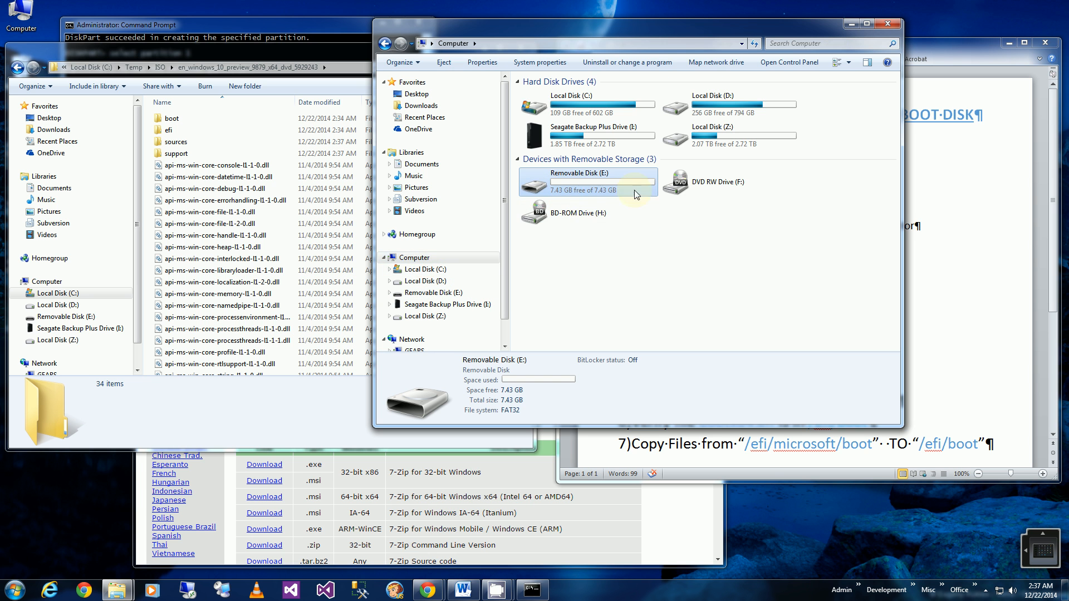
double_click(590, 182)
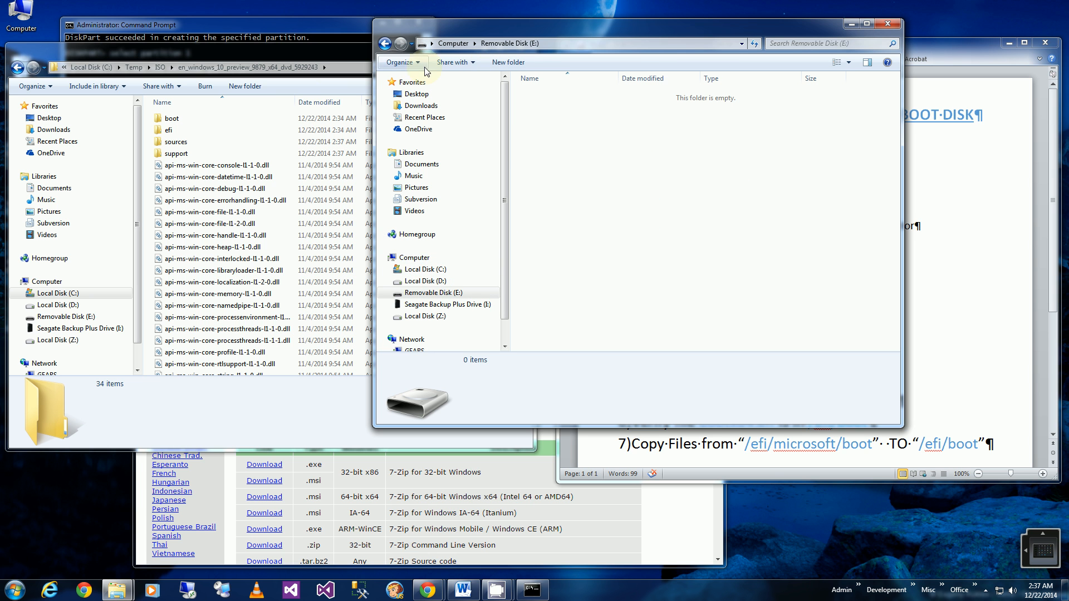
click(212, 212)
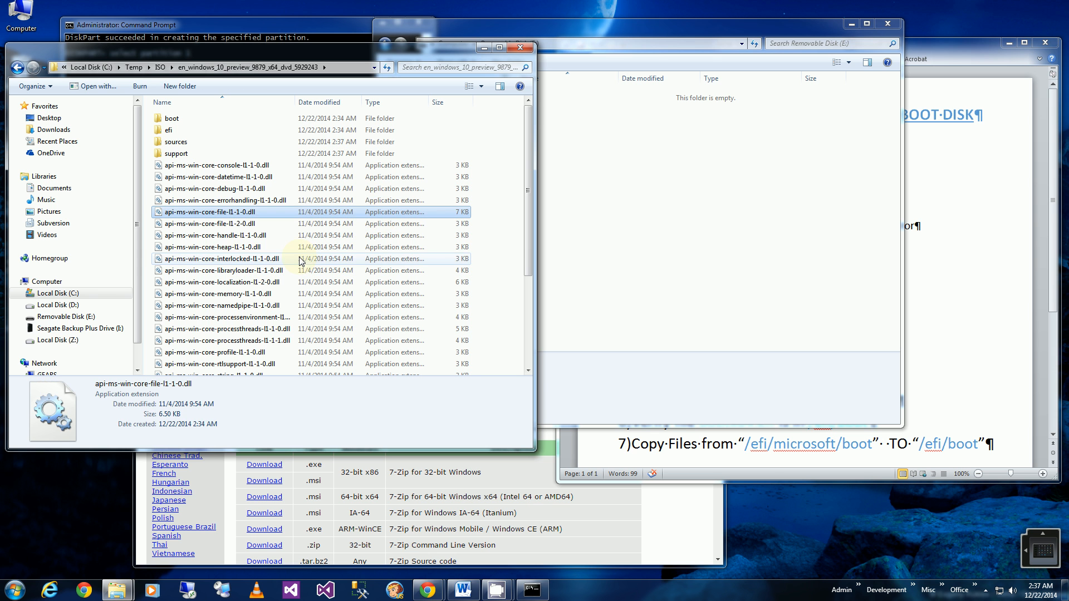
click(176, 67)
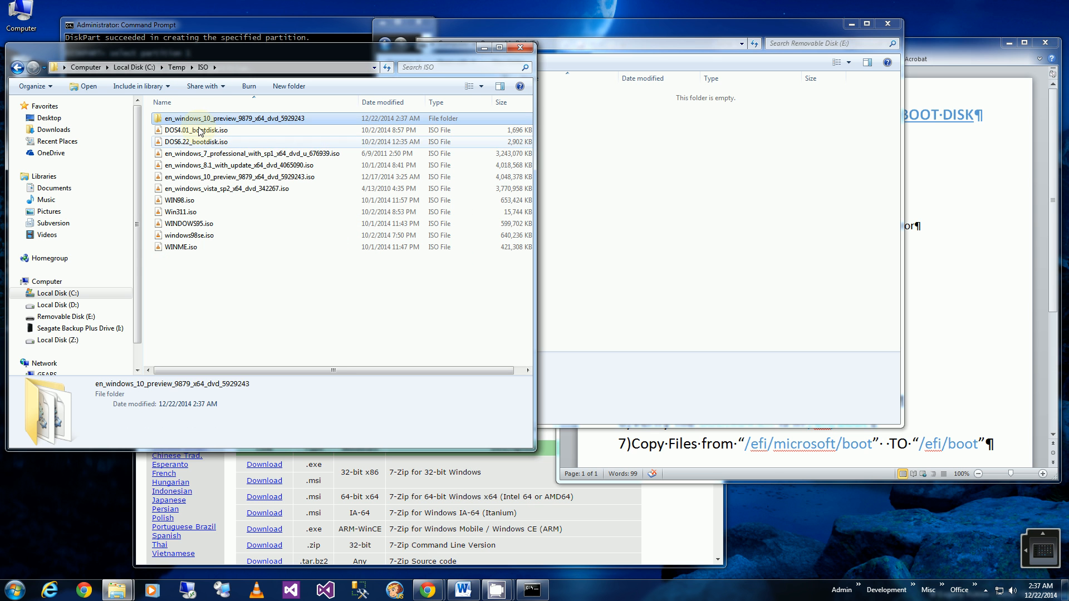
mouse_move(240, 124)
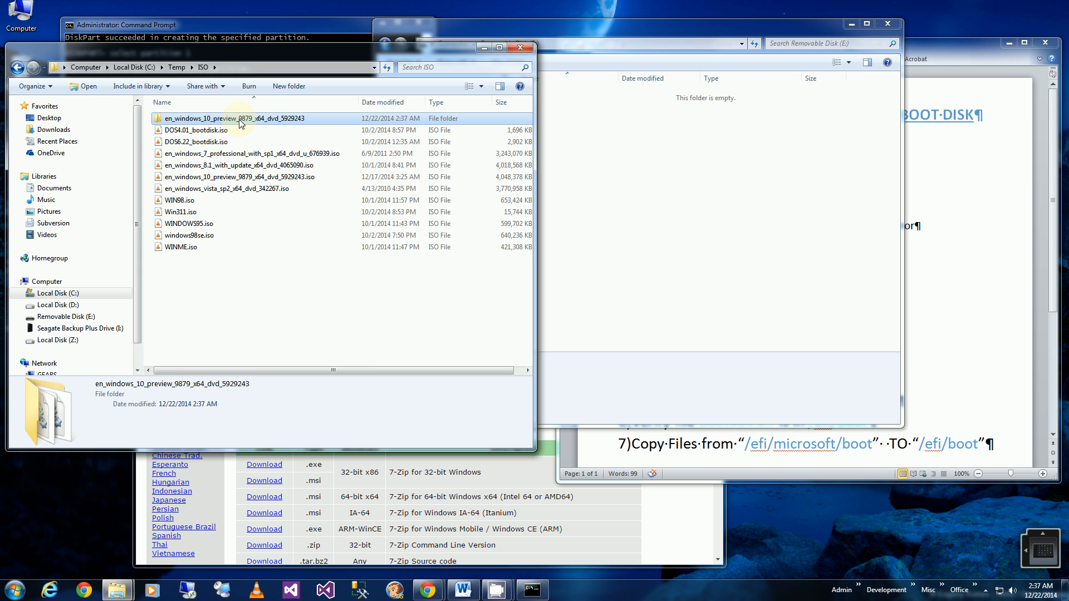
double_click(228, 118)
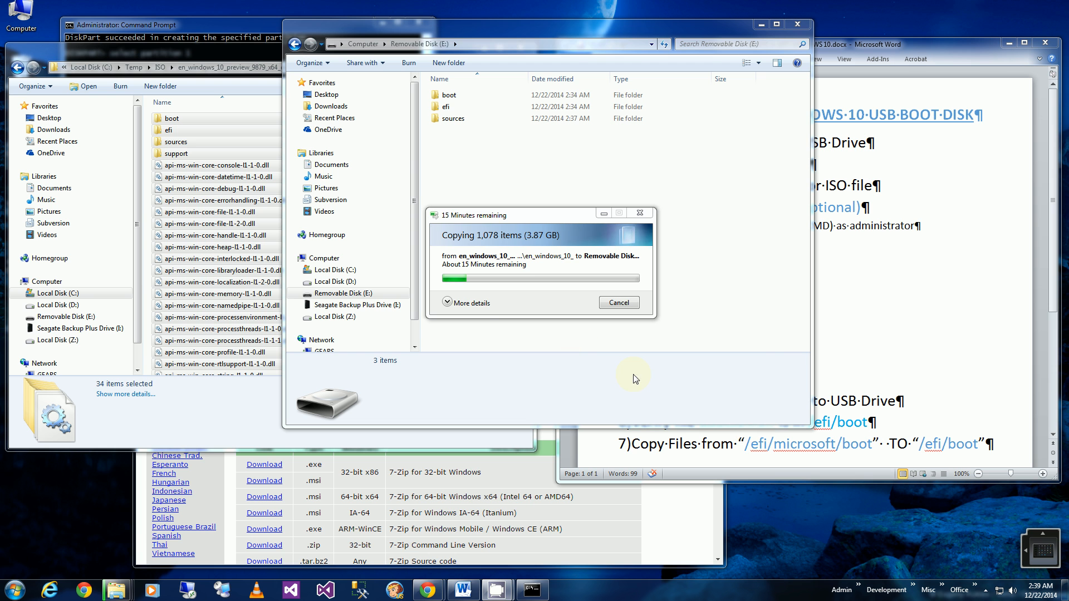
- Expand the copy dialog's details to show 914 items (3.32 GB) and about 14 minutes remaining
click(468, 303)
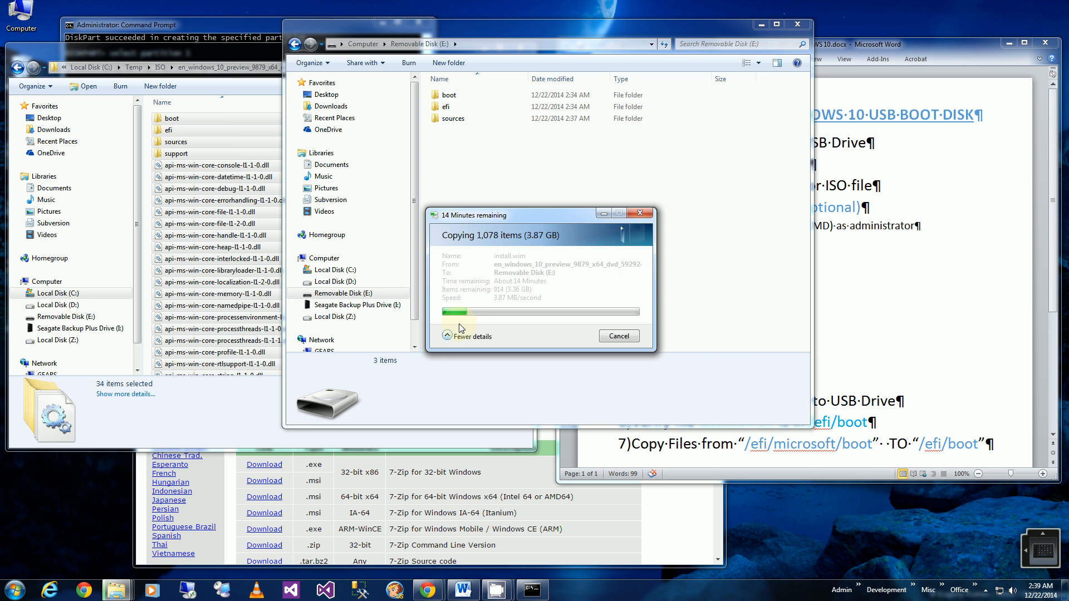
click(886, 44)
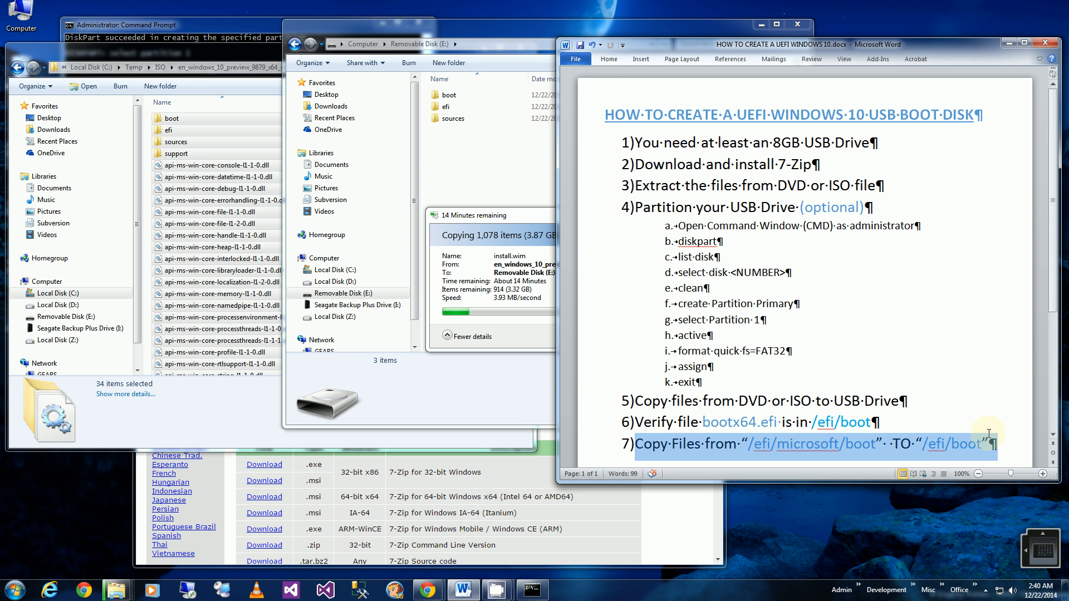
click(471, 204)
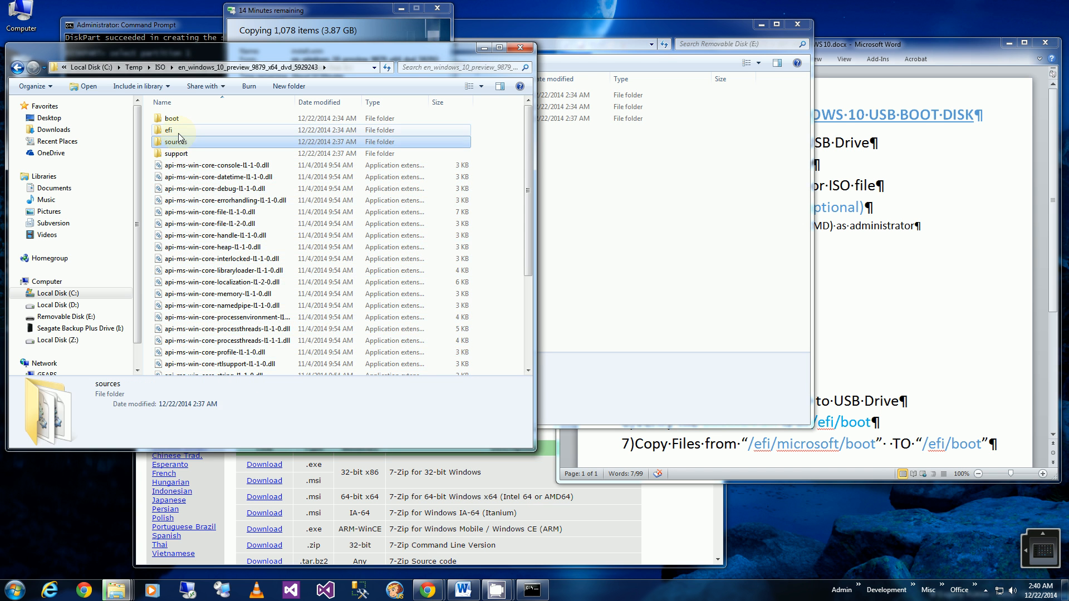
- Browse the source efi\microsoft folders, then select bootx64.efi (1.57 MB) in E:\efi\boot
double_click(167, 130)
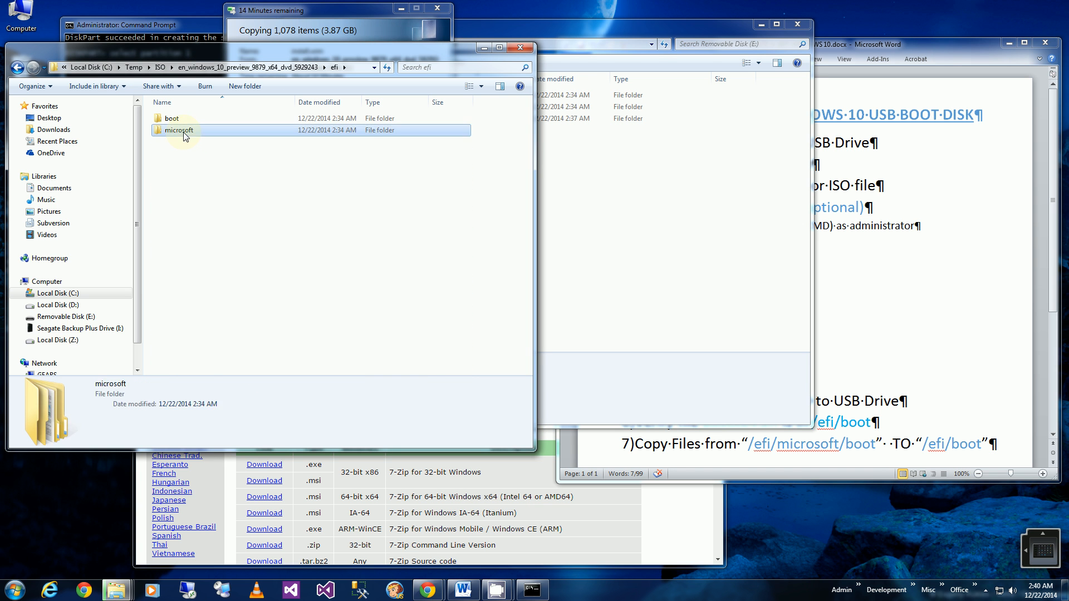
double_click(179, 130)
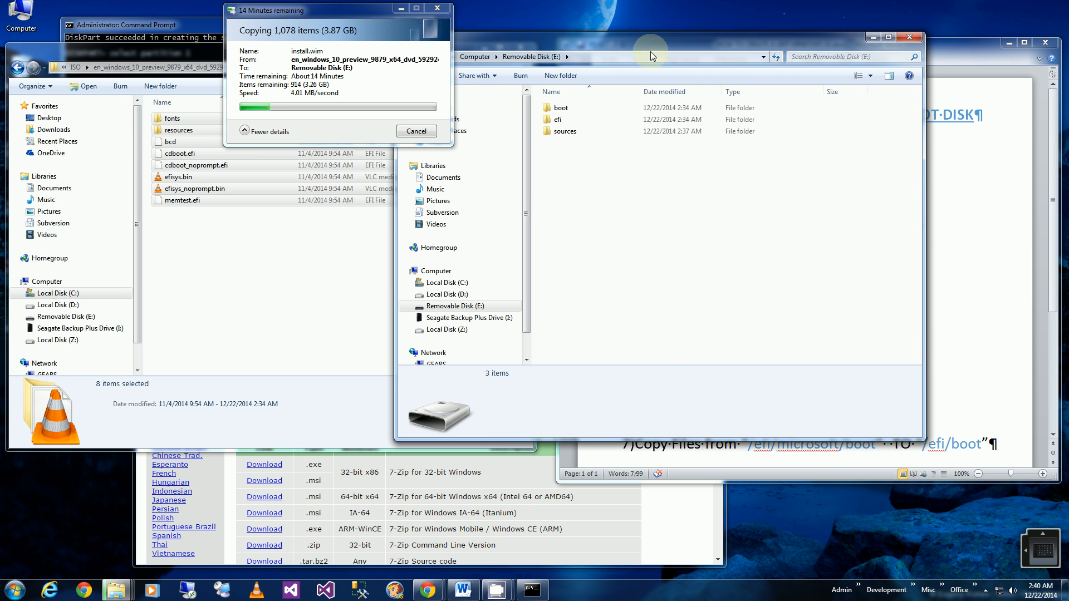
mouse_move(557, 119)
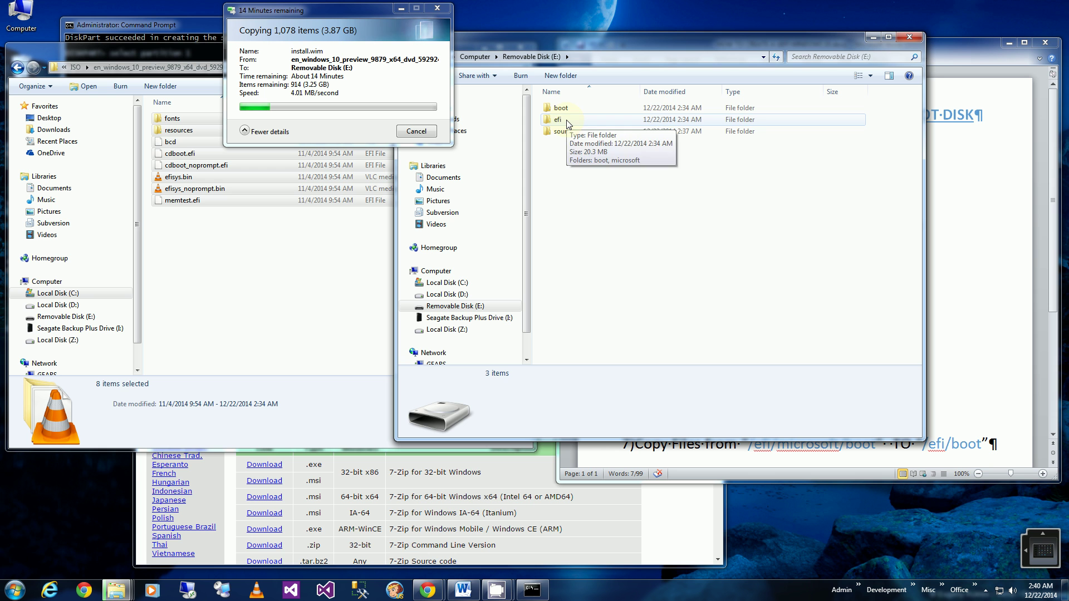
double_click(558, 119)
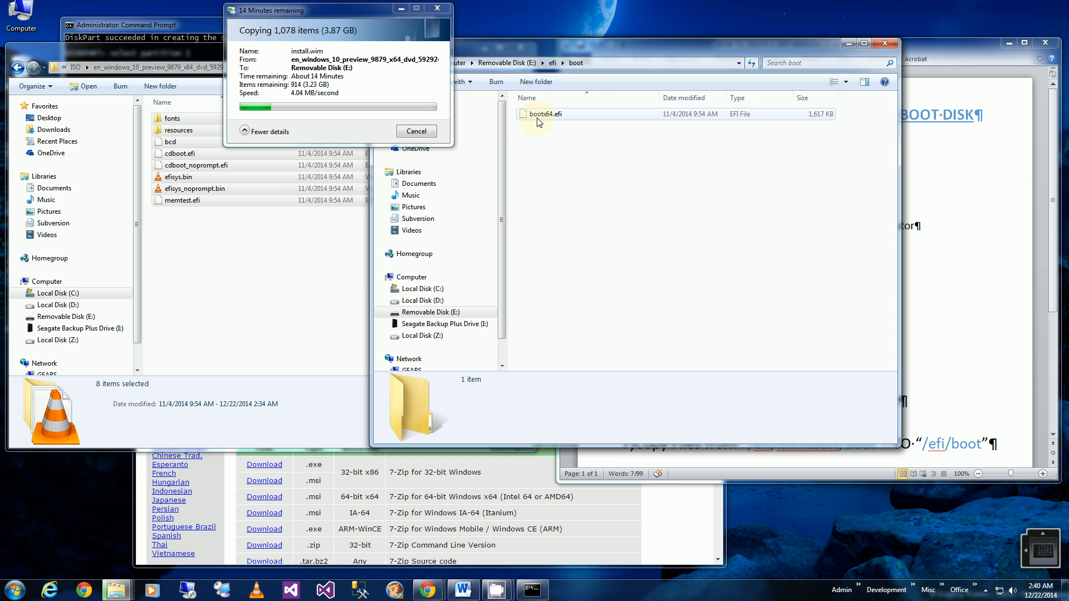
click(542, 114)
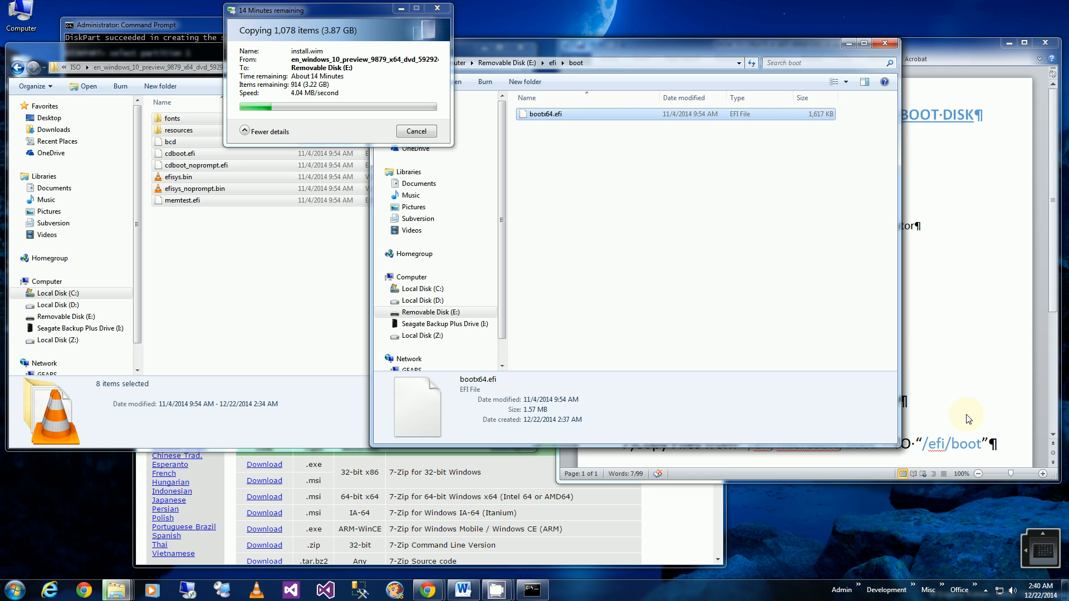